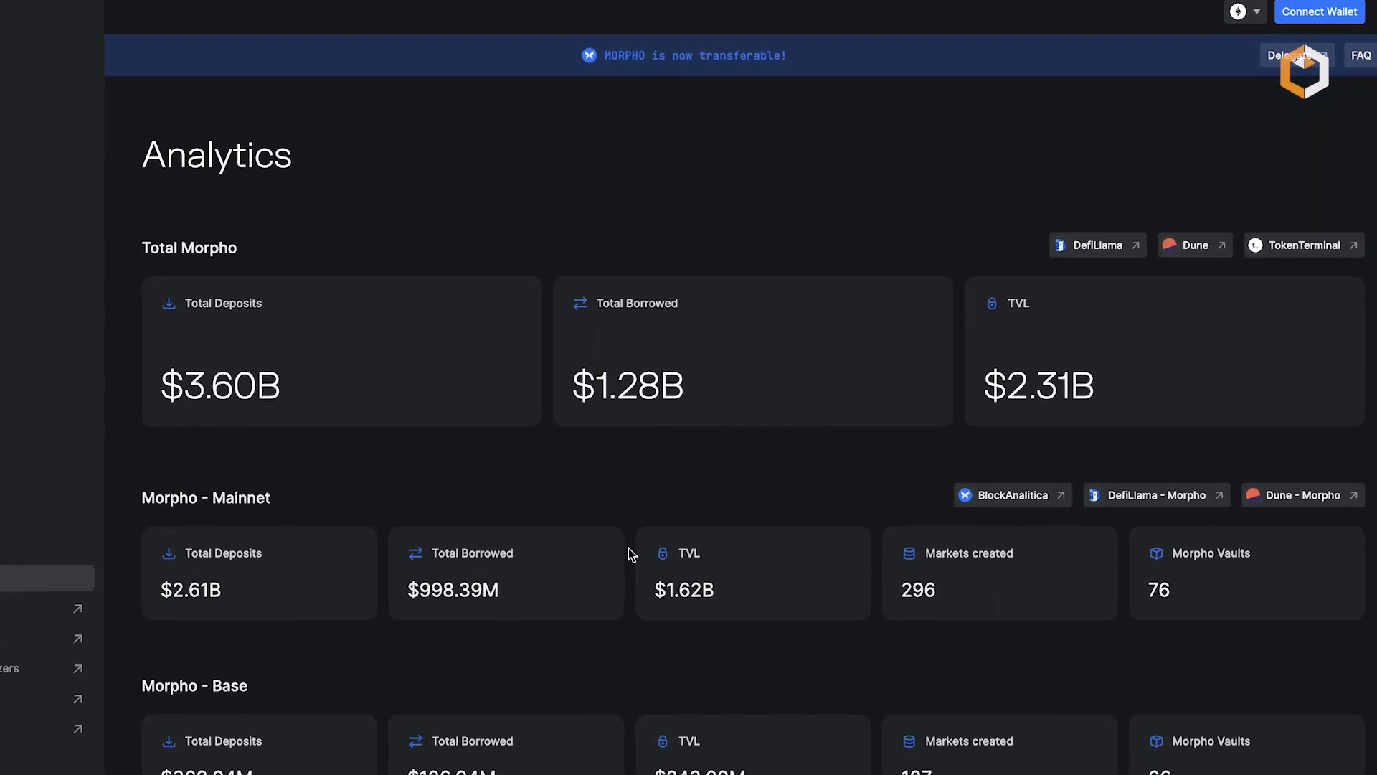
scroll(down, 3)
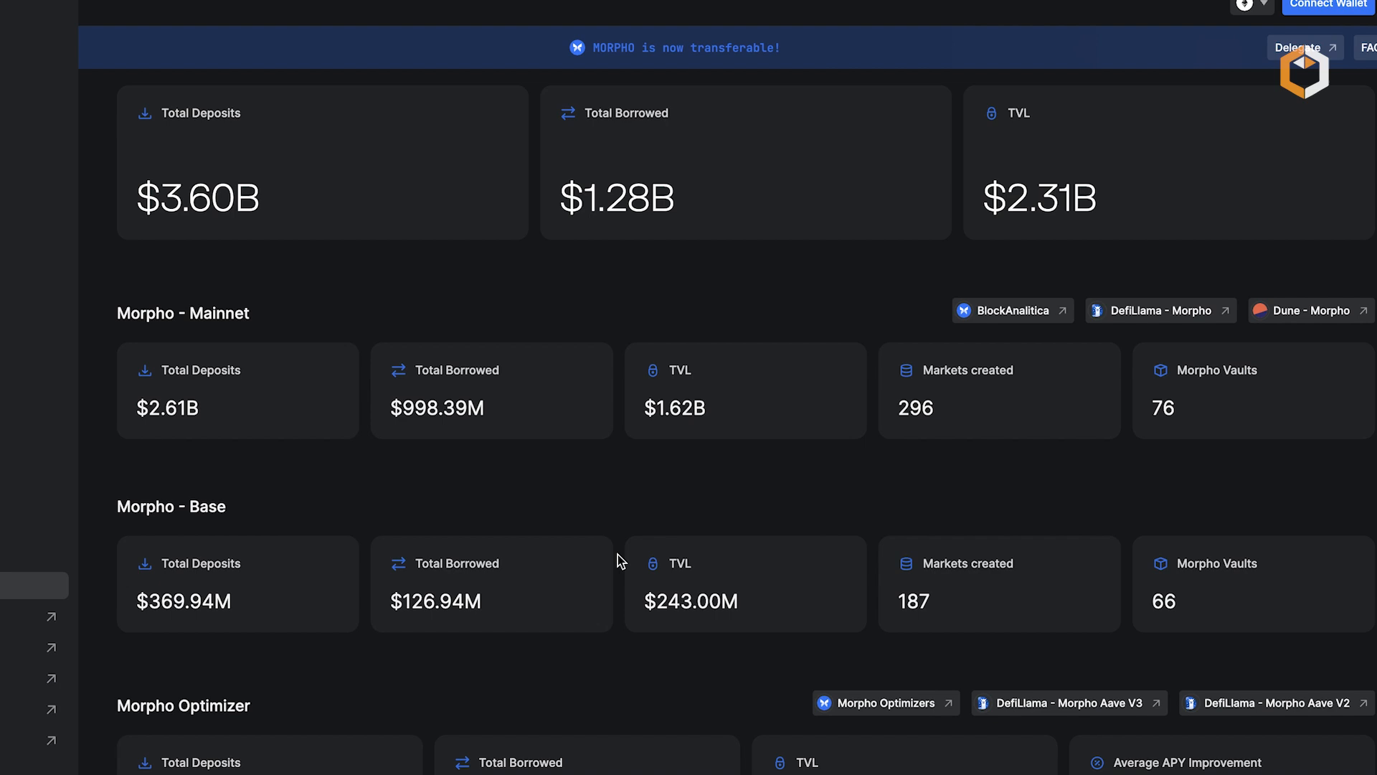
scroll(down, 3)
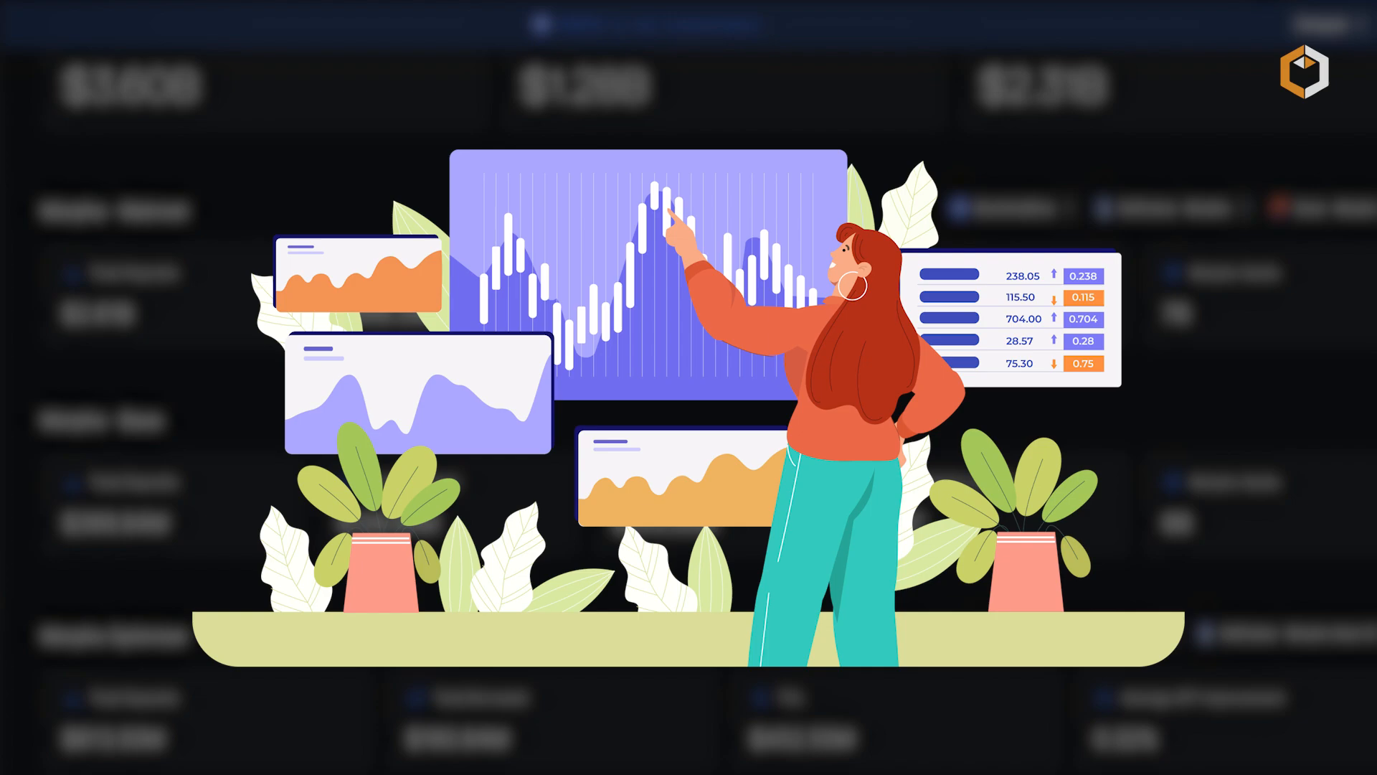
scroll(down, 3)
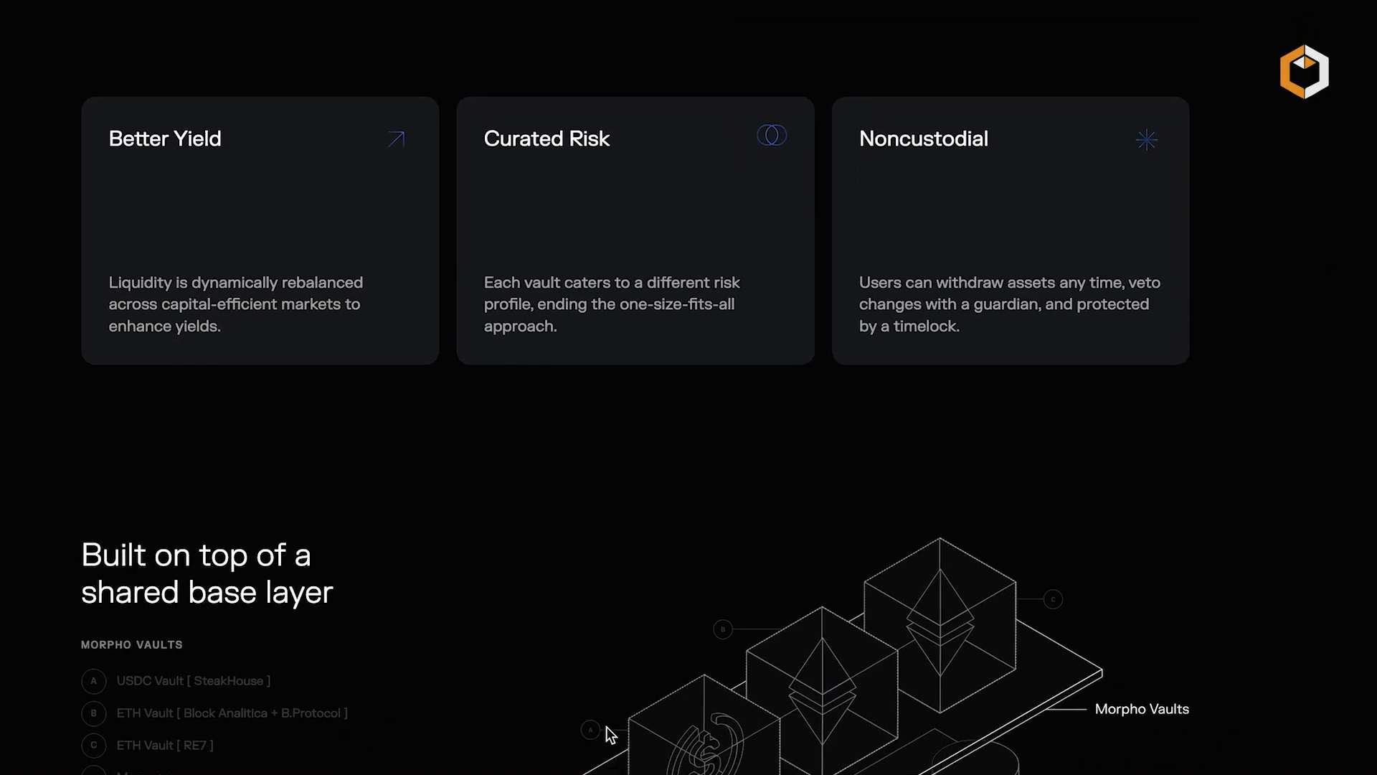
scroll(down, 3)
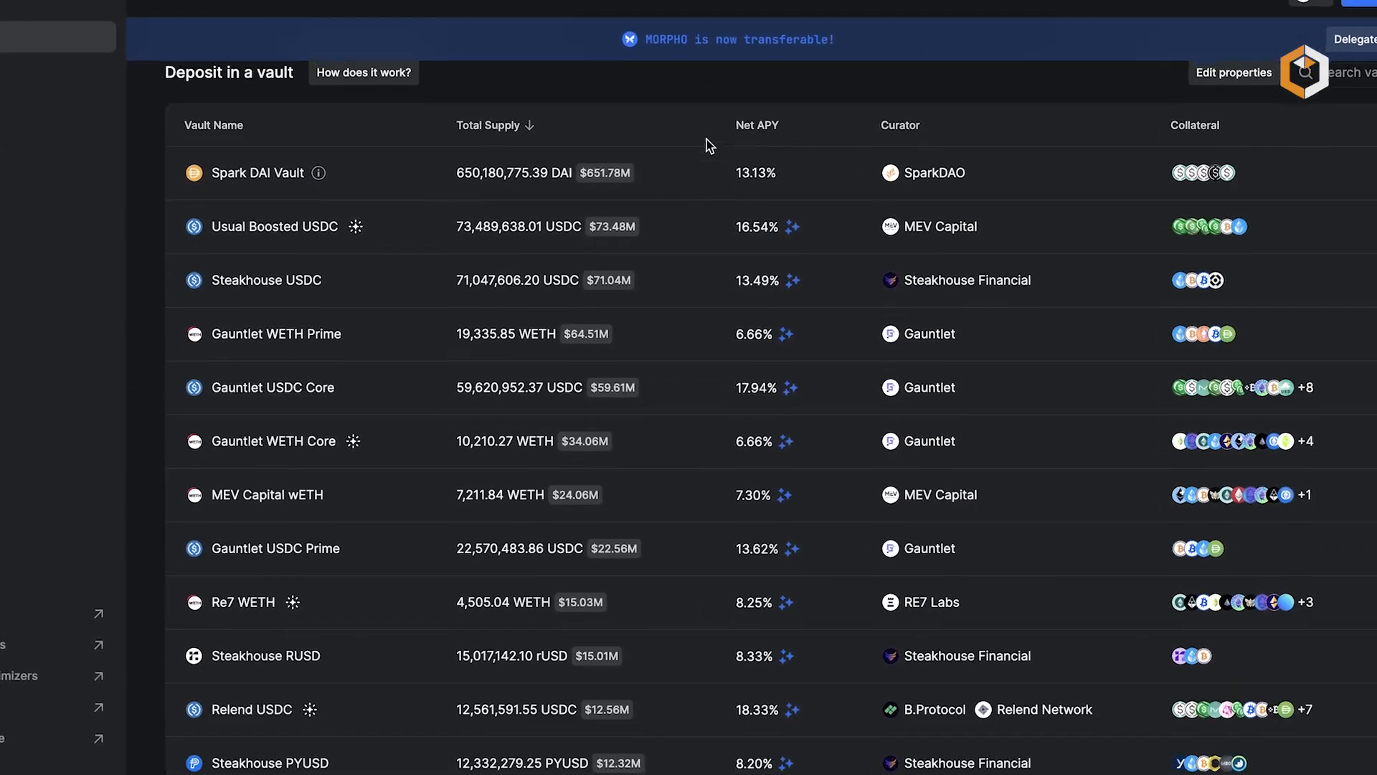
scroll(down, 3)
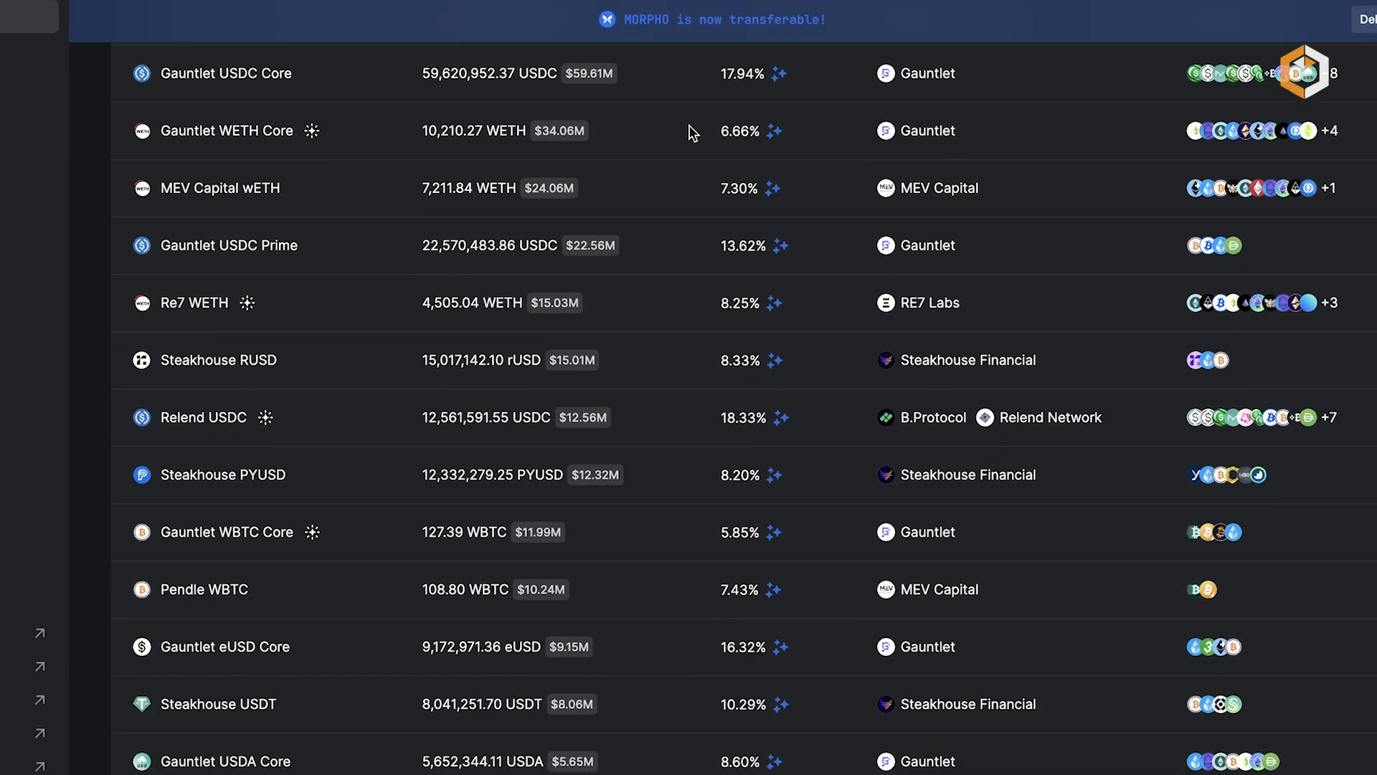